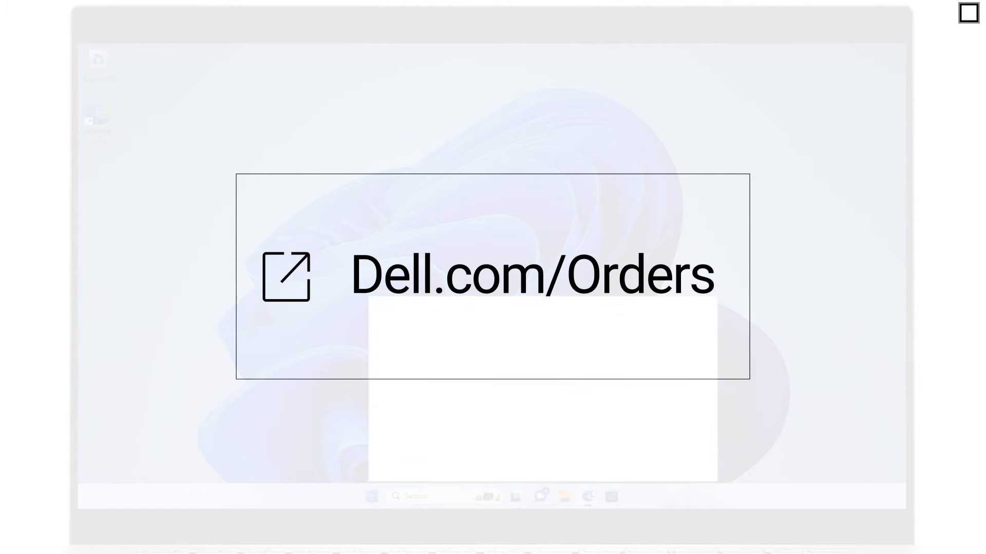
Step: Go to the Dell Order Support welcome page with its order lookup form
left_click(490, 275)
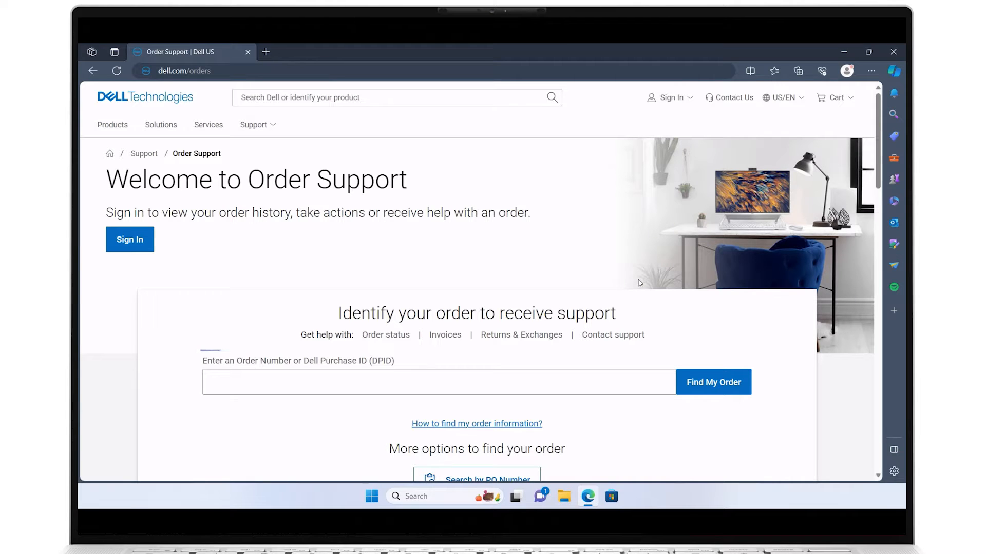
left_click(438, 382)
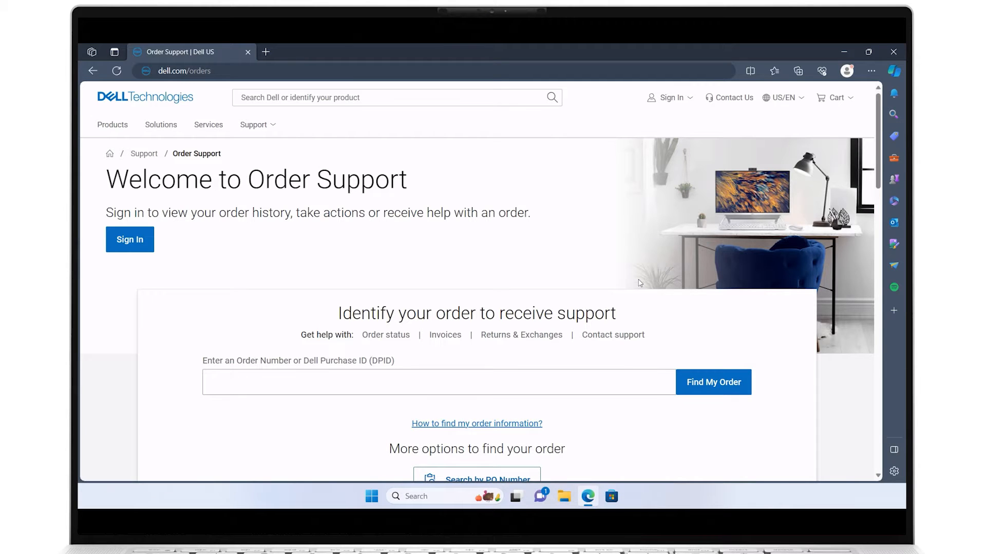
mouse_move(475, 423)
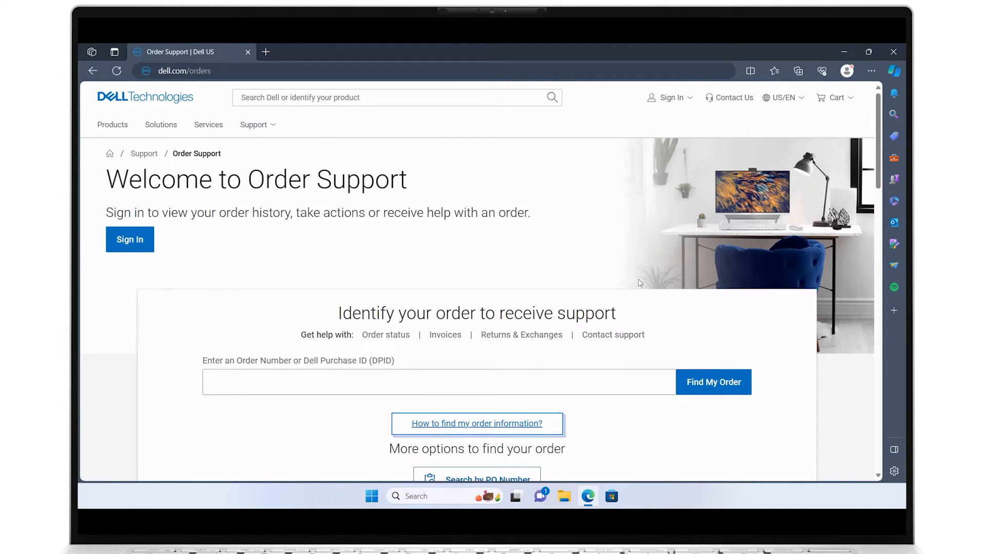
scroll("down", 3)
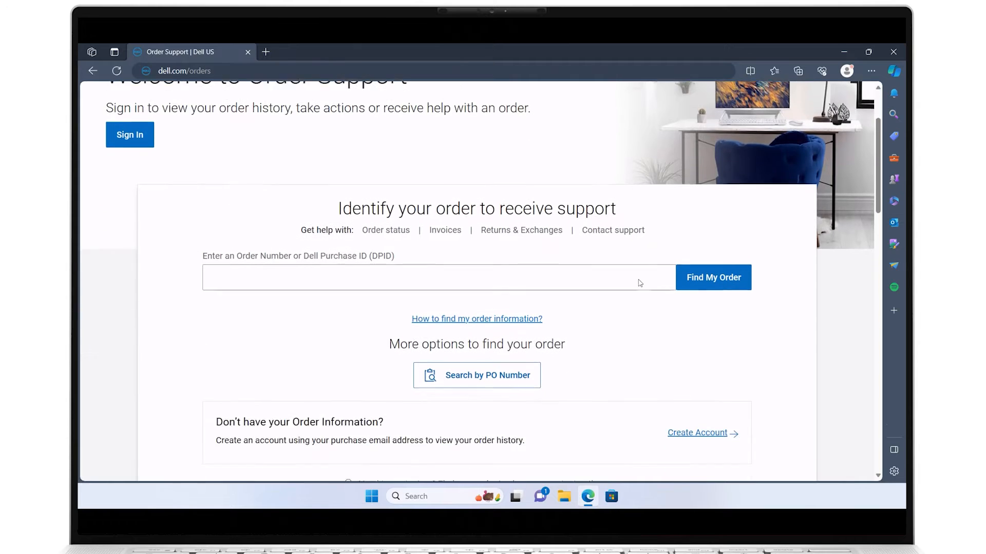
scroll("down", 3)
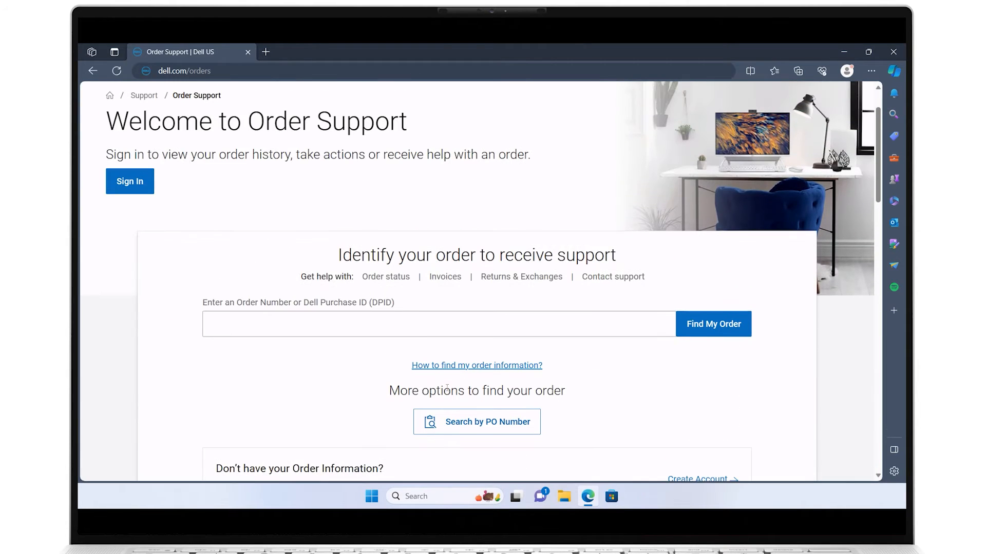
Step: Enter order number 123456789 and run Find My Order to show its shipped details
type("123456789")
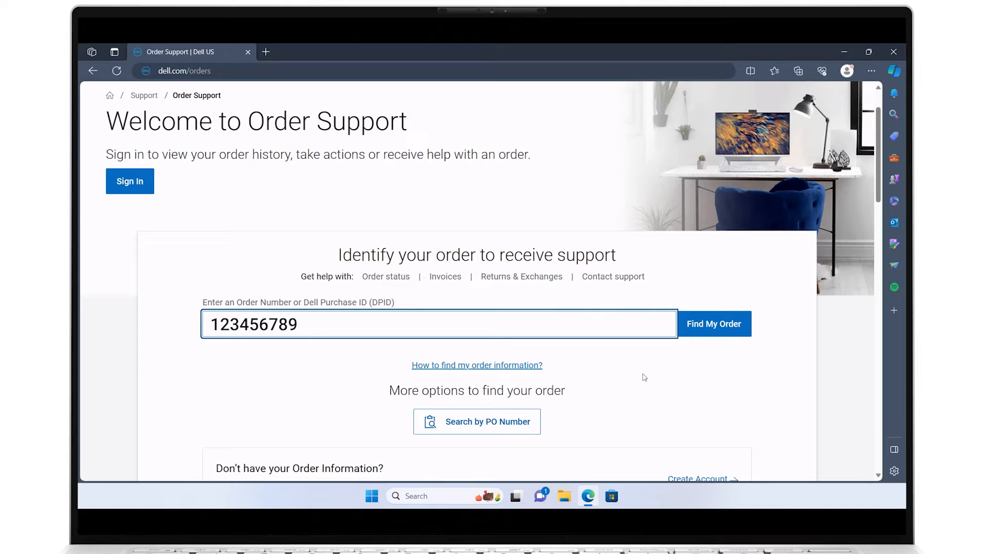
left_click(712, 323)
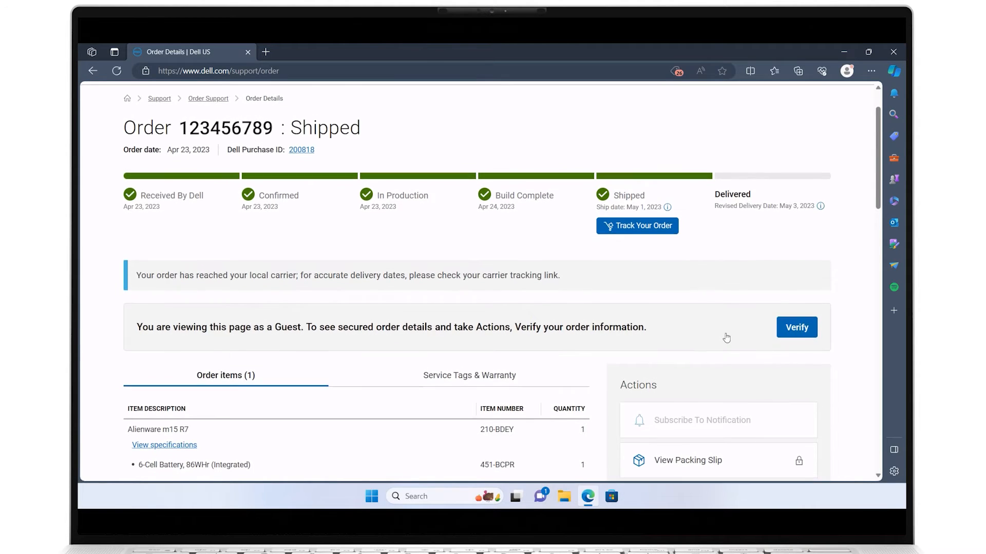
scroll("down", 3)
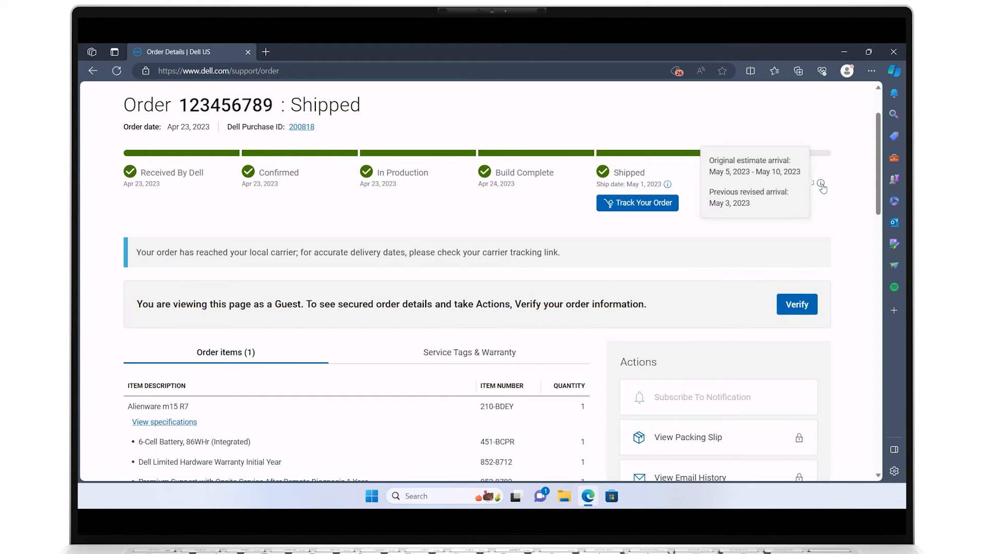
scroll("down", 3)
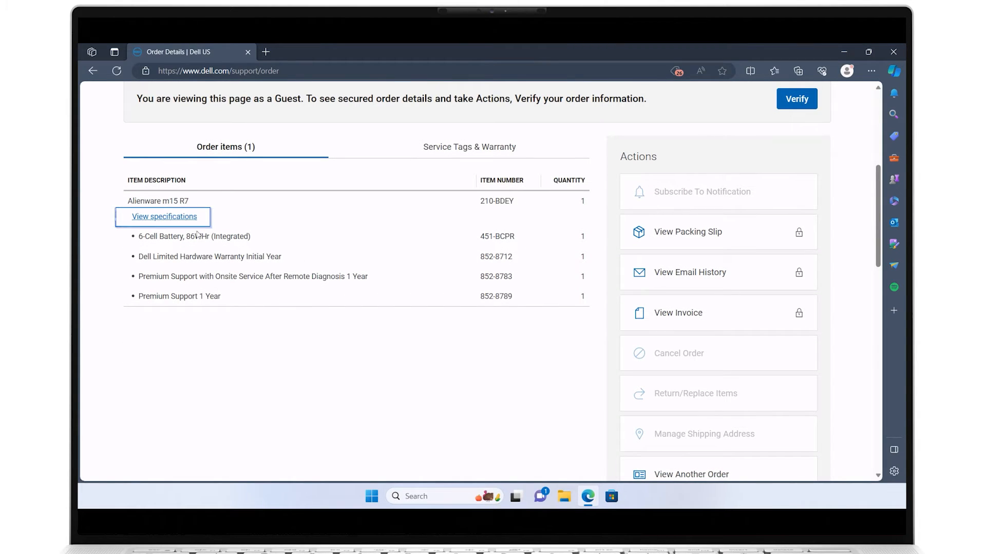
left_click(164, 217)
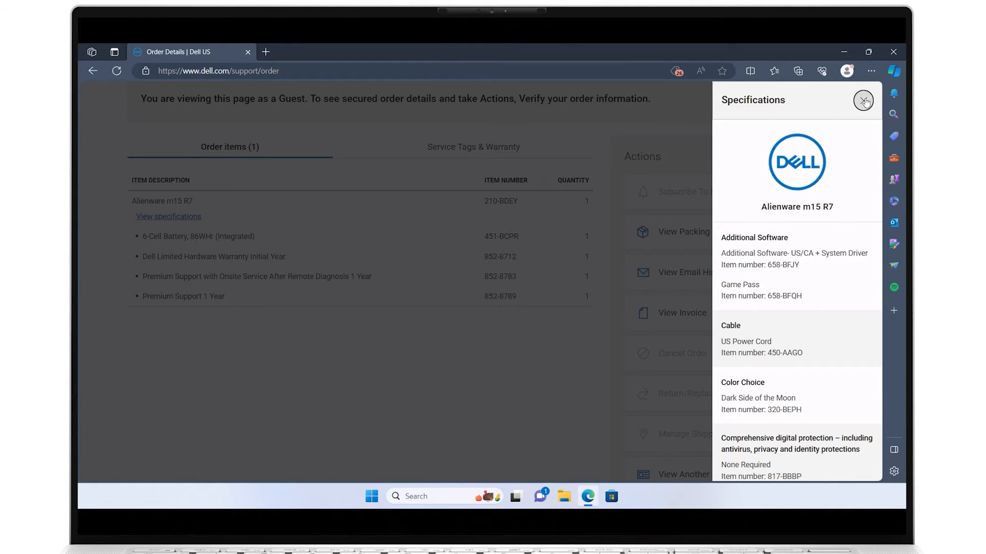
left_click(863, 100)
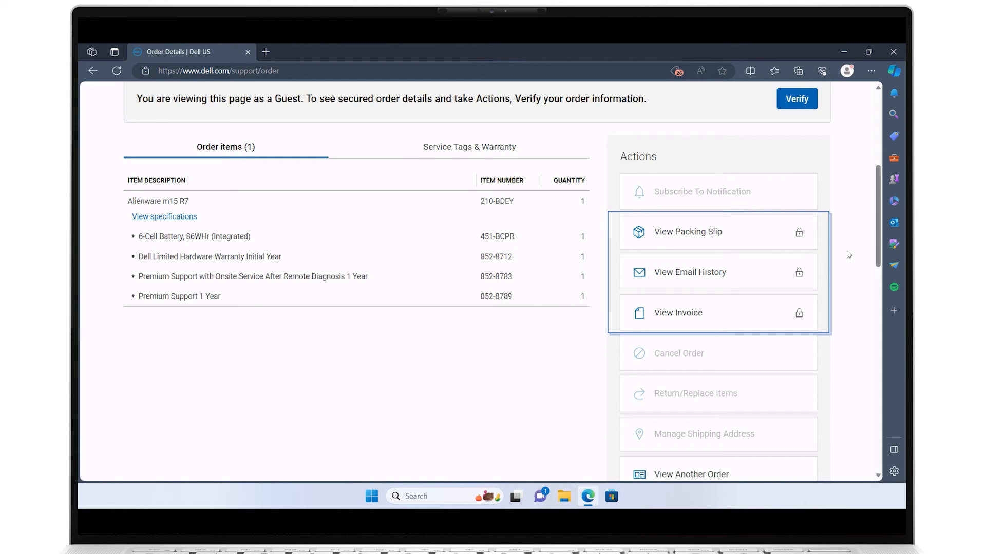
scroll("down", 3)
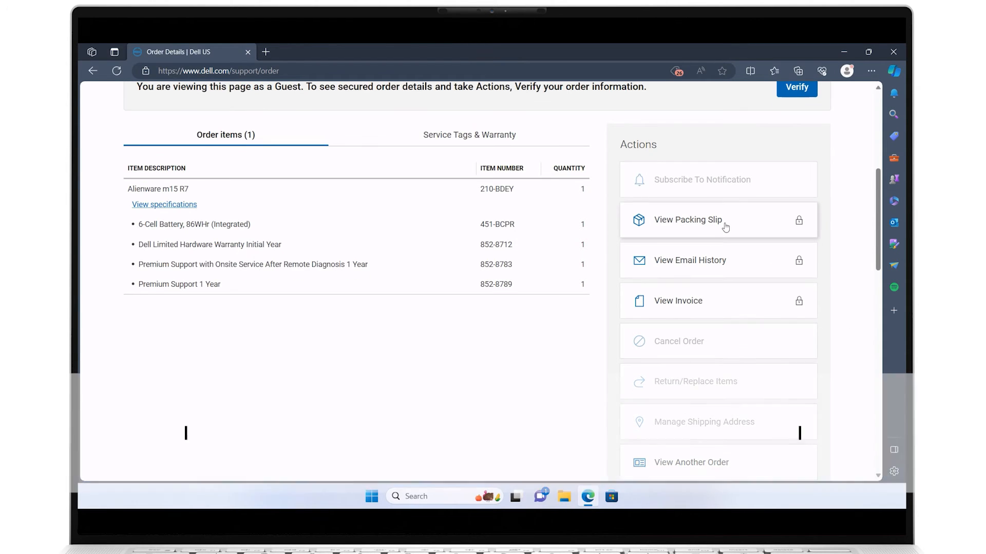
left_click(688, 220)
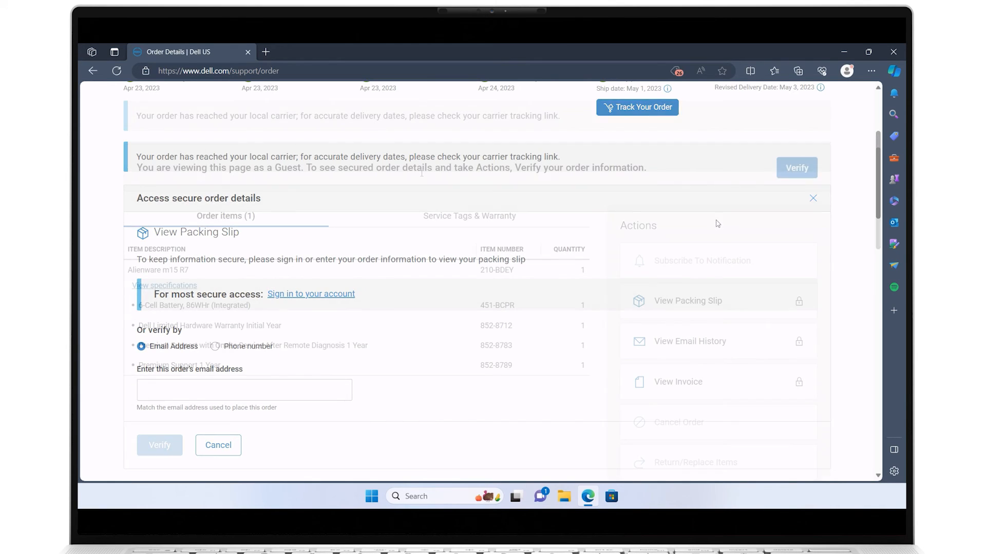
left_click(813, 198)
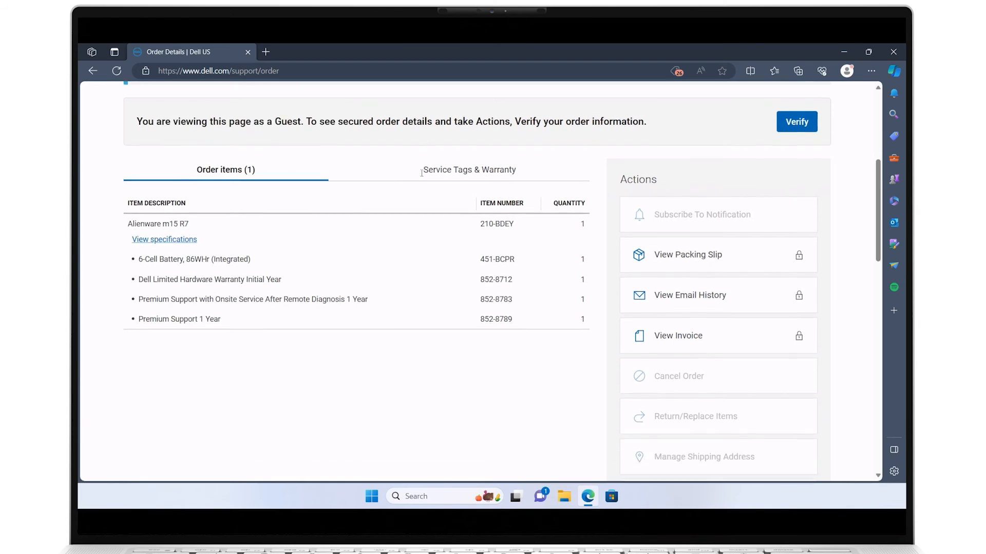
scroll("down", 3)
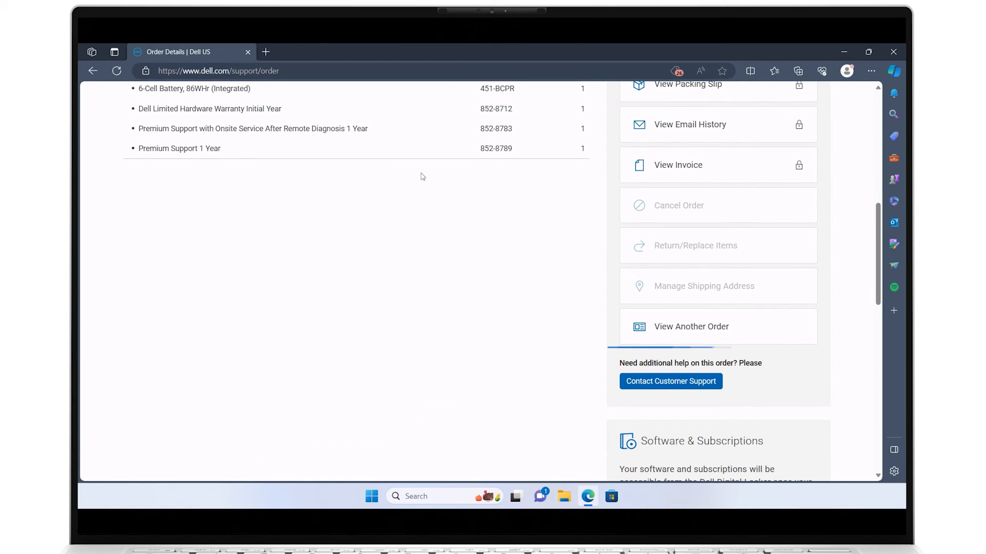